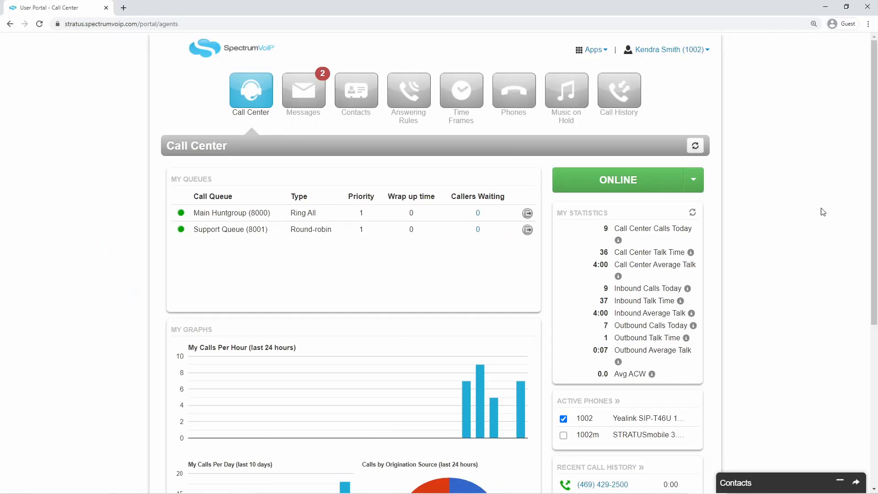
Step: Take the agent Offline from the status list, then set it back Online
click(693, 180)
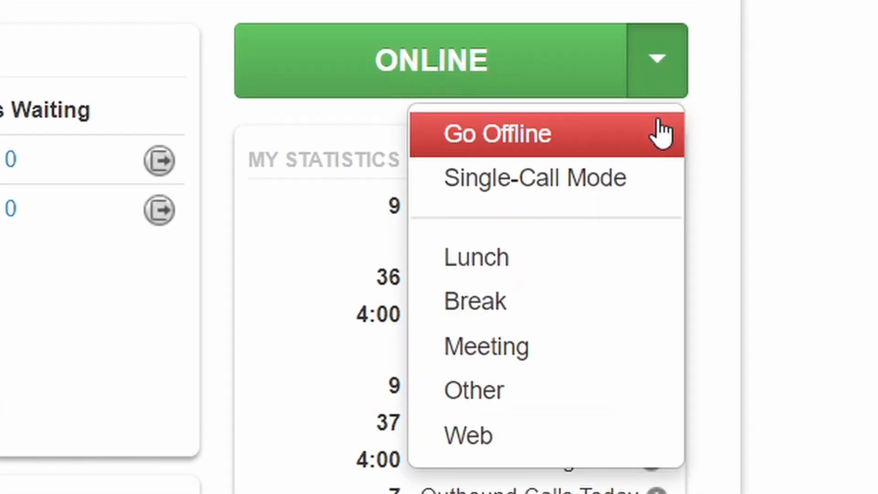
click(496, 134)
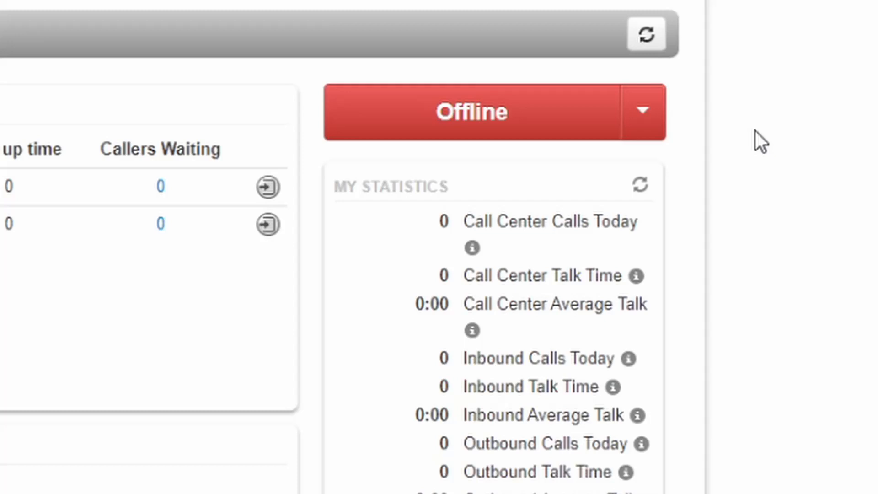
click(470, 112)
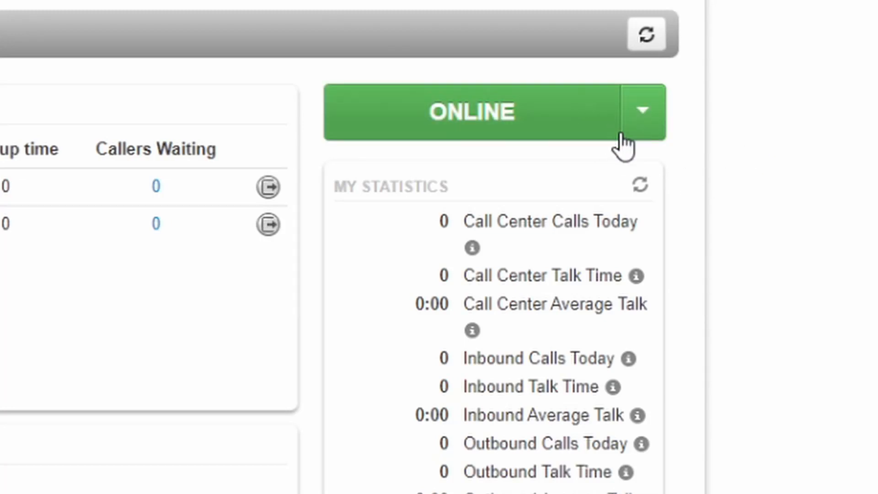
mouse_move(725, 126)
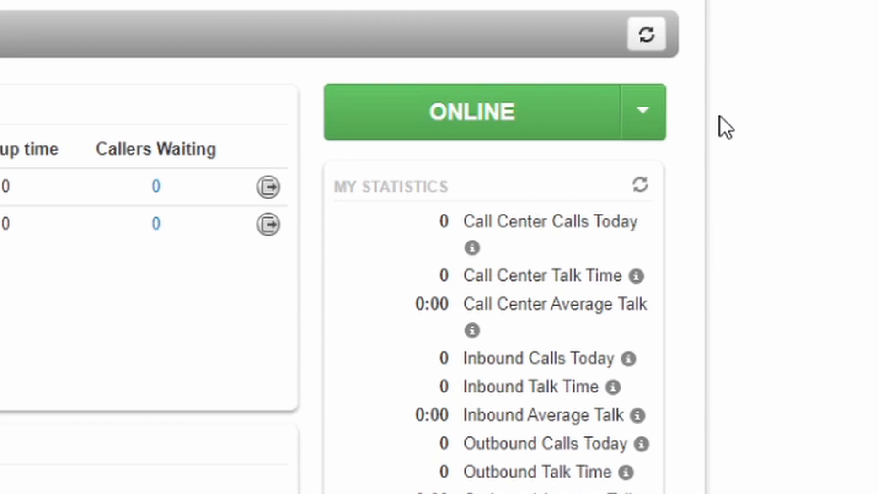
Step: Switch the agent to Single-Call Mode, then set it Offline: Lunch
click(642, 112)
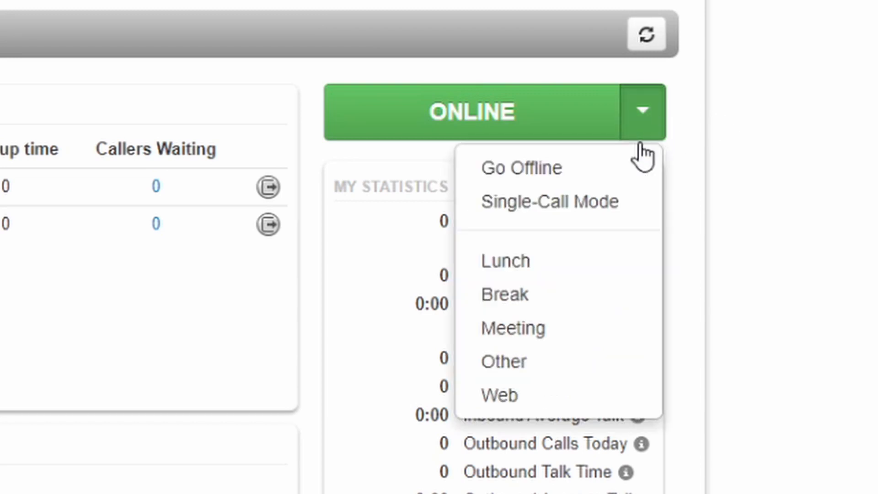
click(548, 201)
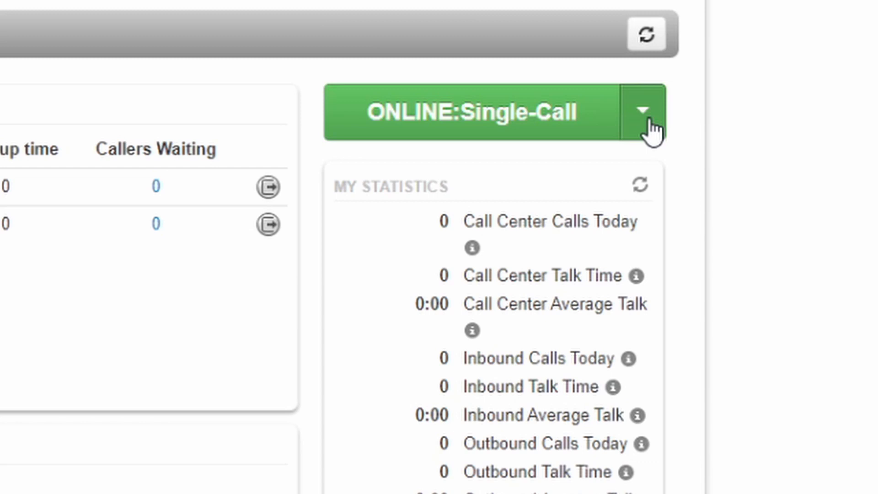
click(642, 112)
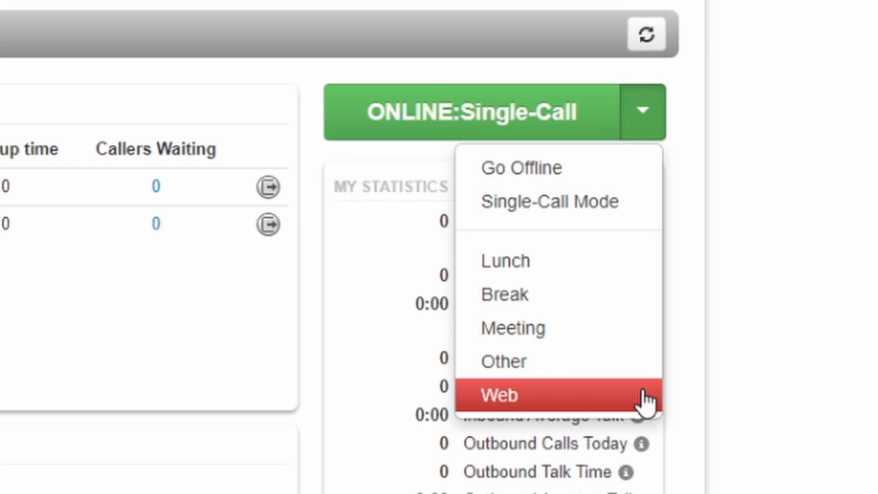
mouse_move(646, 398)
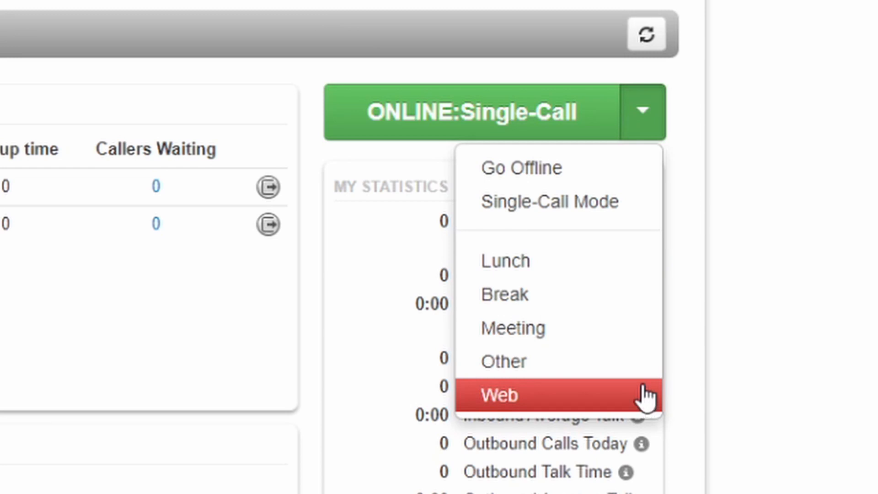
click(505, 261)
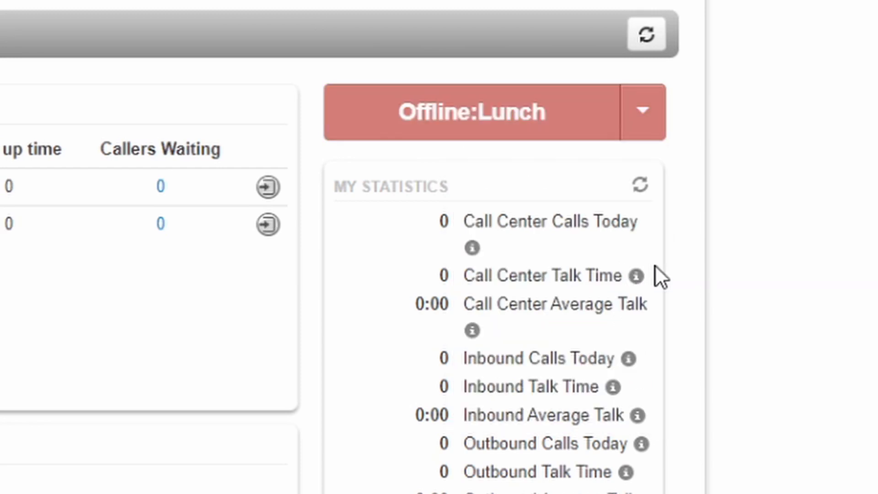
mouse_move(745, 271)
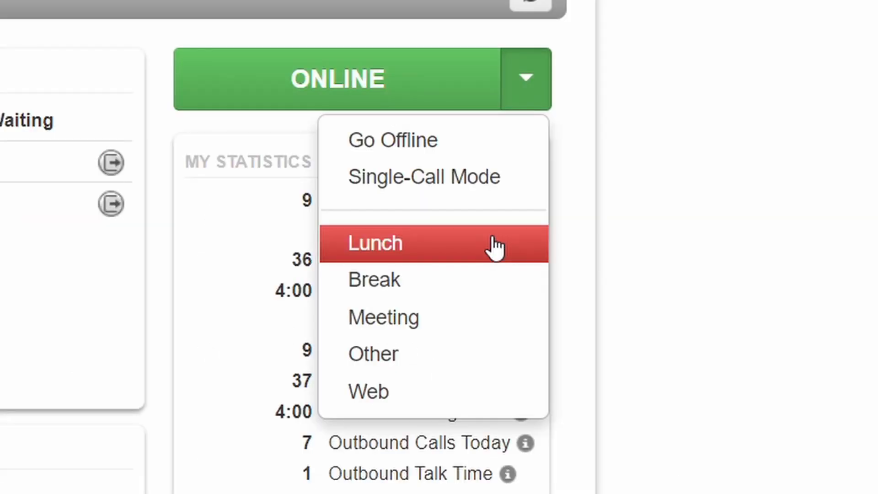
mouse_move(468, 325)
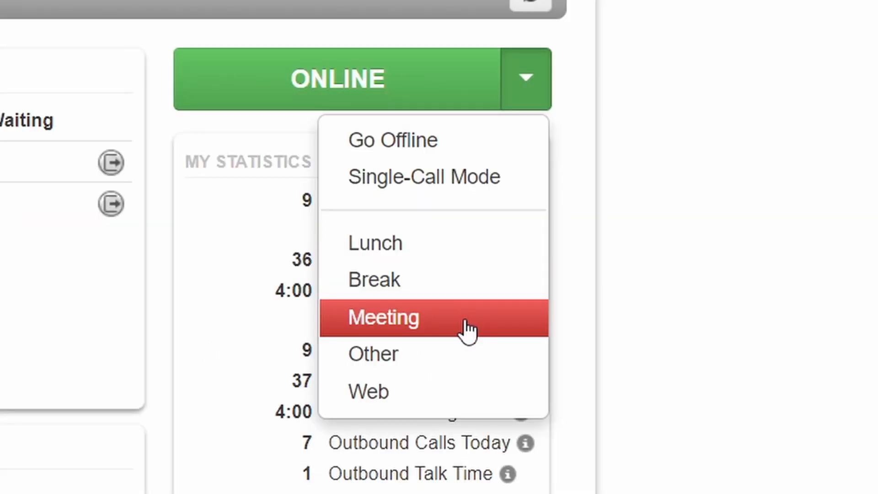
mouse_move(476, 393)
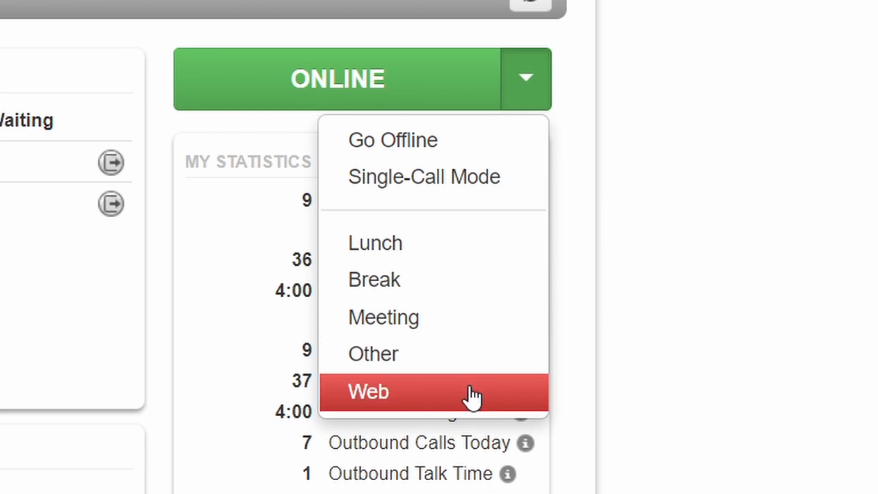
mouse_move(443, 256)
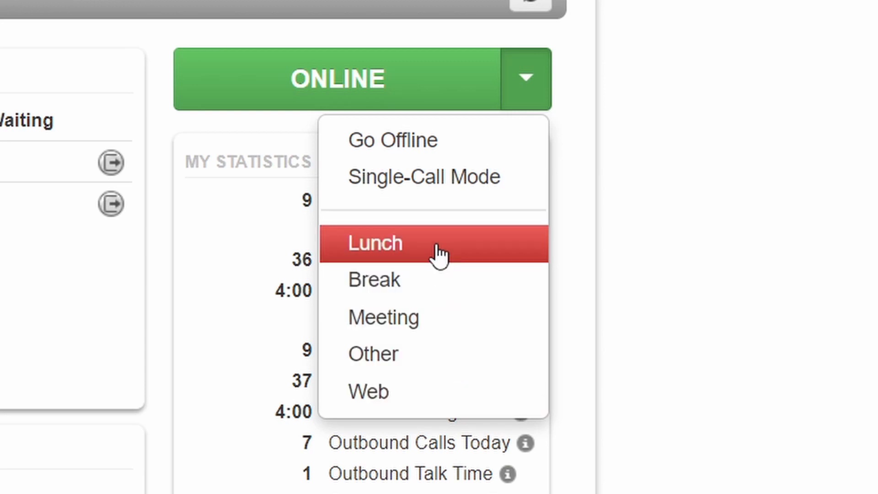
click(375, 242)
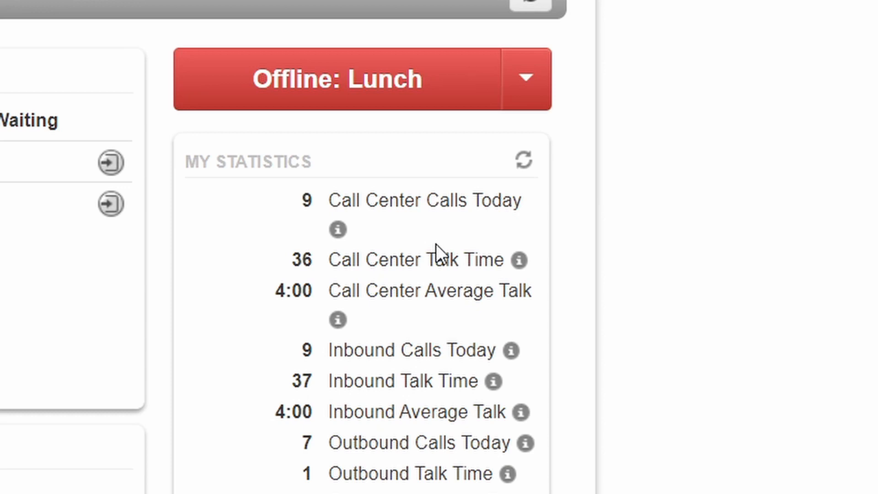
mouse_move(702, 180)
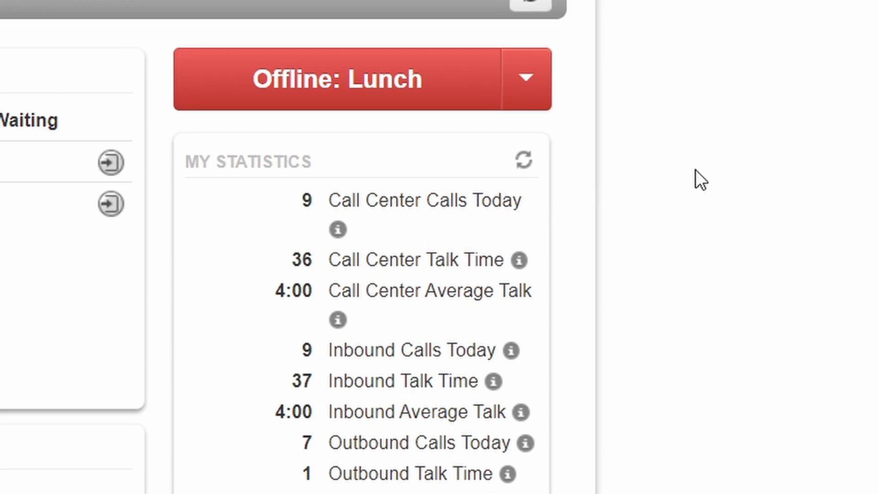
click(527, 79)
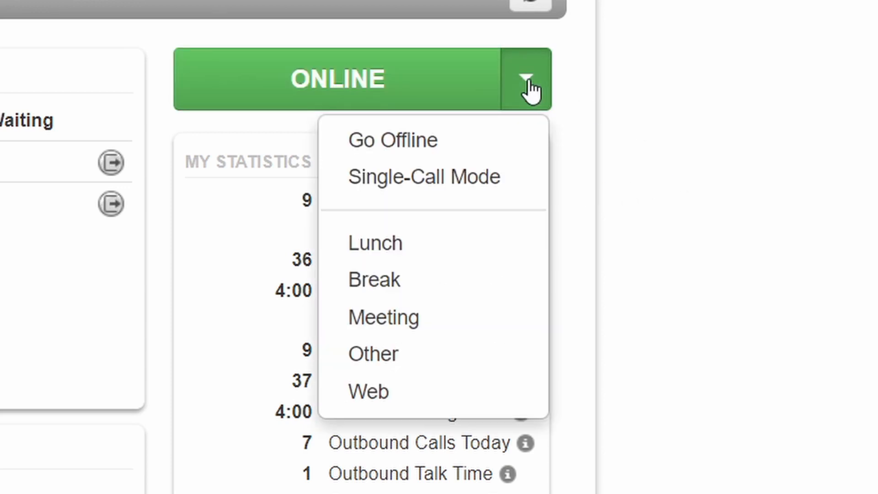
click(392, 140)
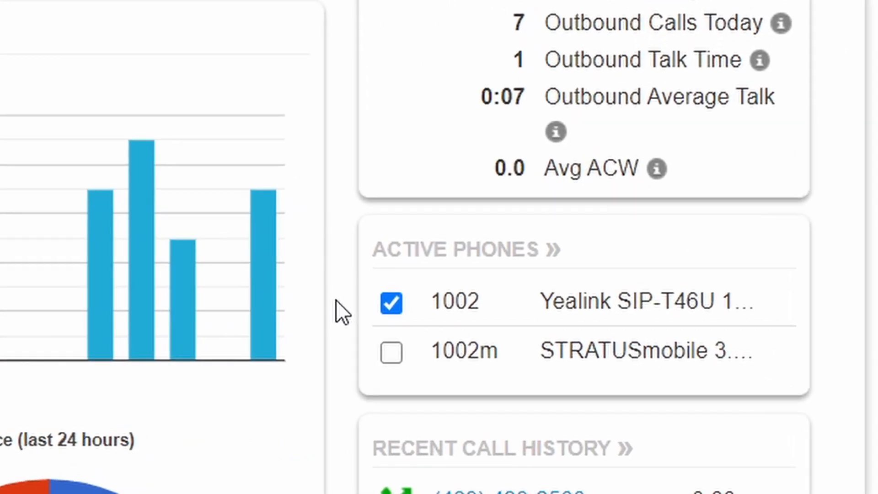
Step: Show the agents assigned to the Main Huntgroup call queue
click(392, 352)
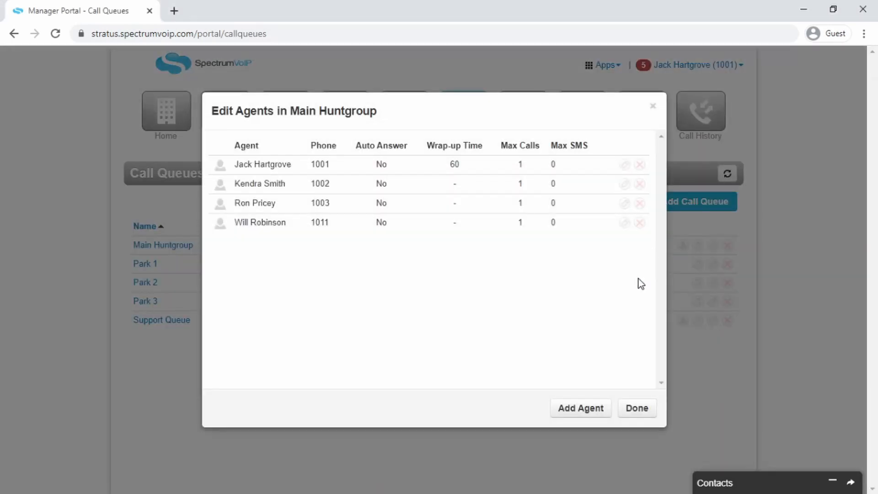
click(580, 408)
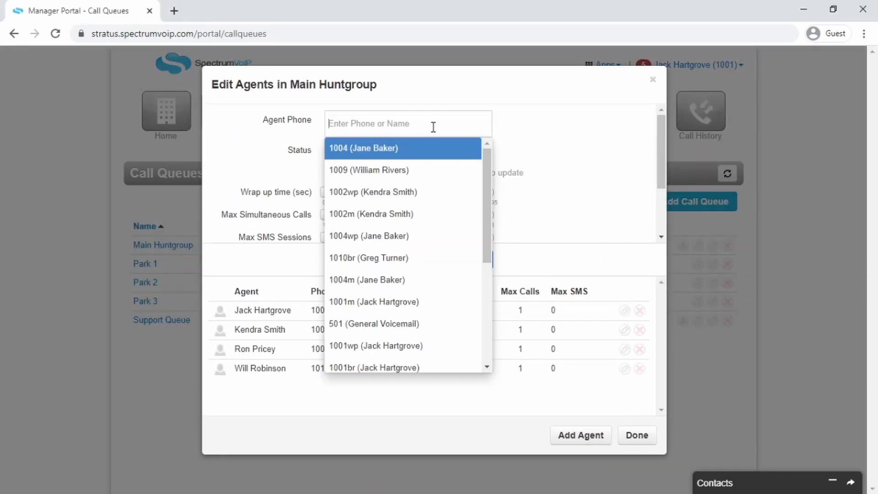
text(1002)
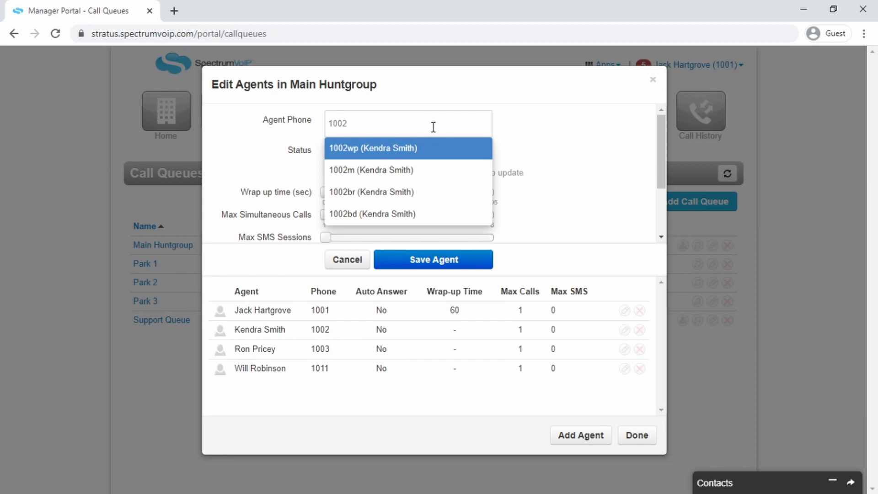
click(371, 170)
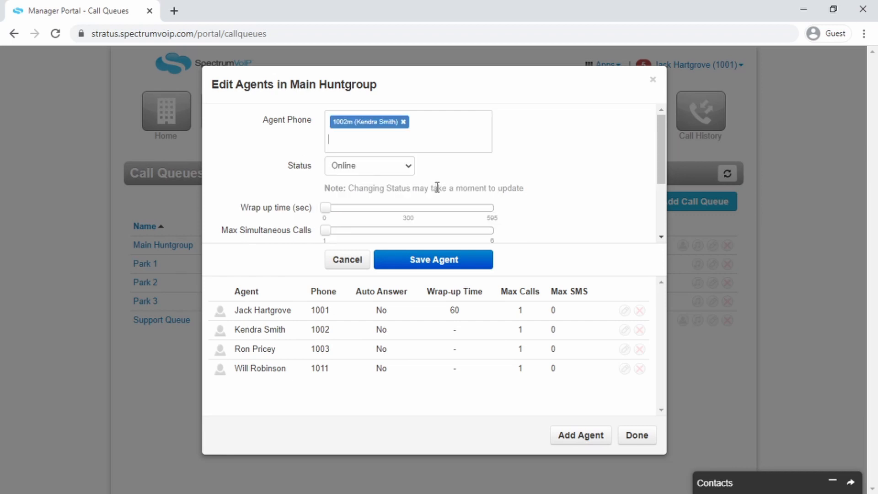
click(432, 259)
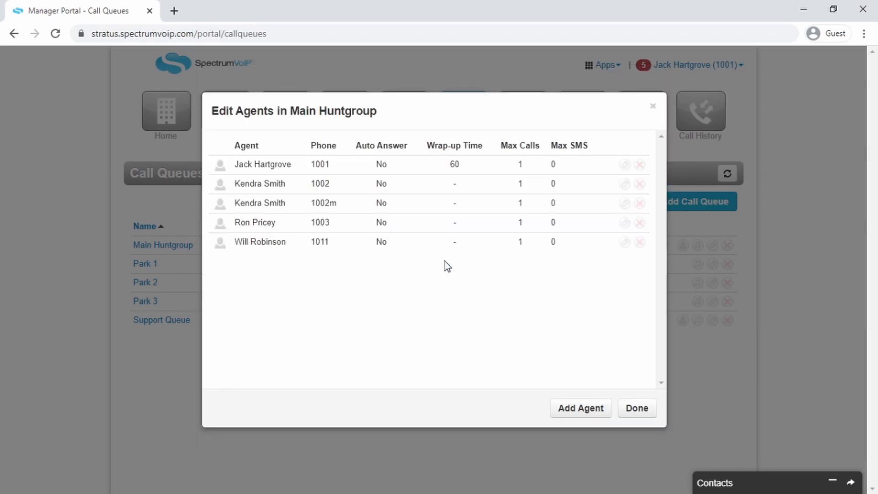
click(636, 408)
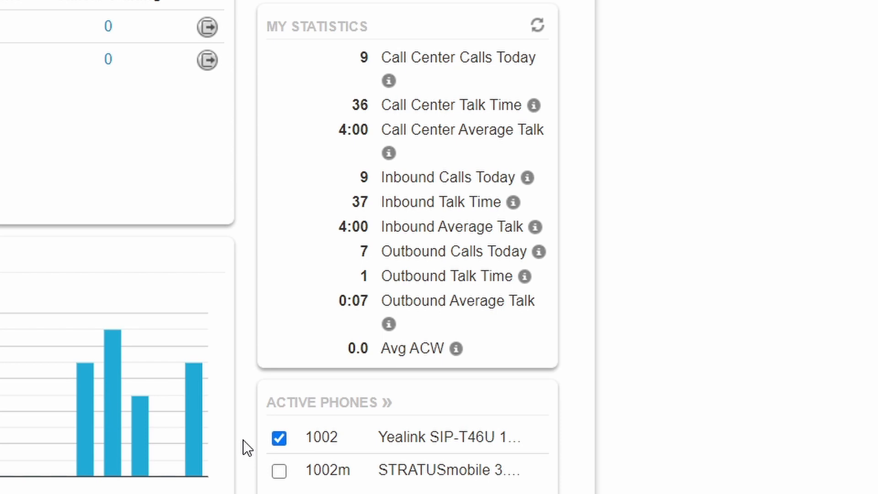
mouse_move(689, 430)
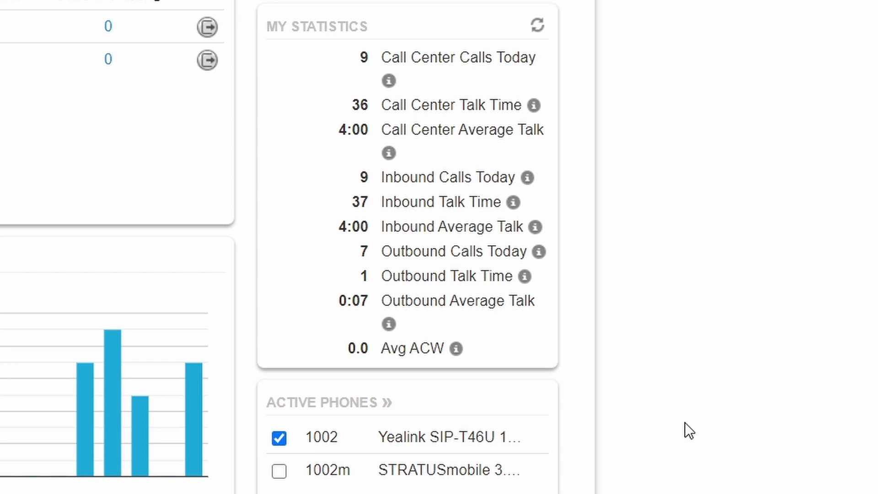
mouse_move(690, 83)
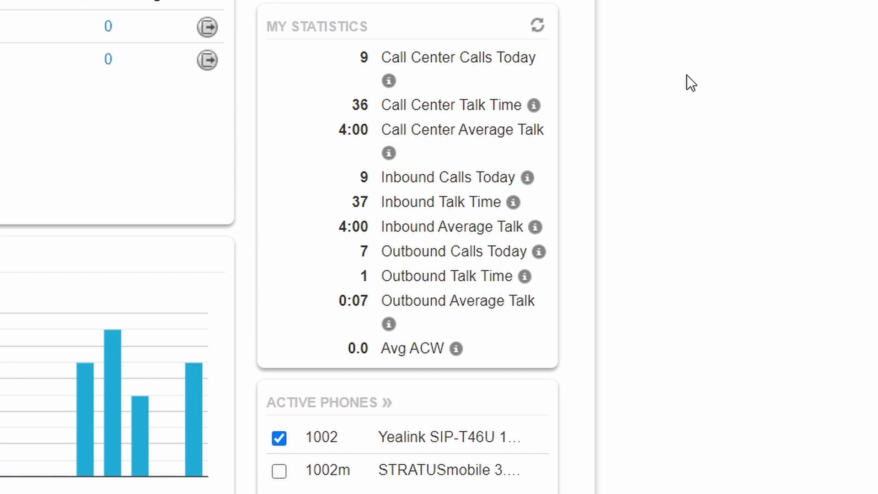
mouse_move(388, 153)
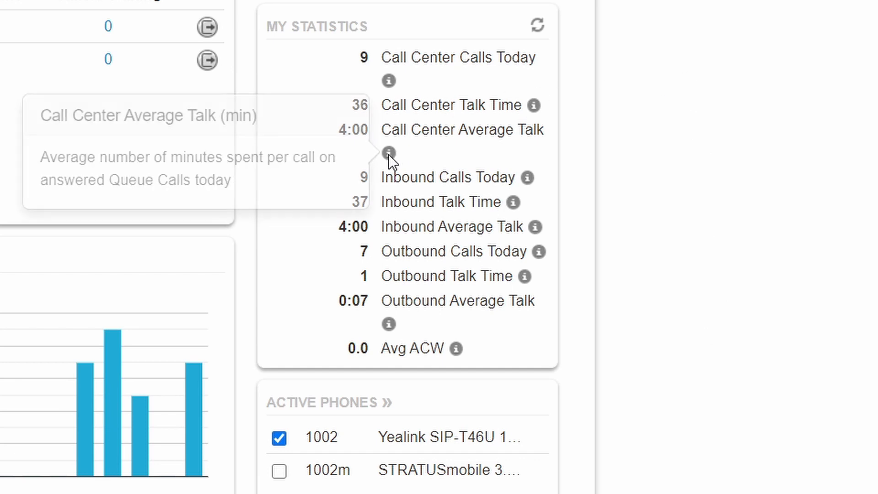
mouse_move(388, 153)
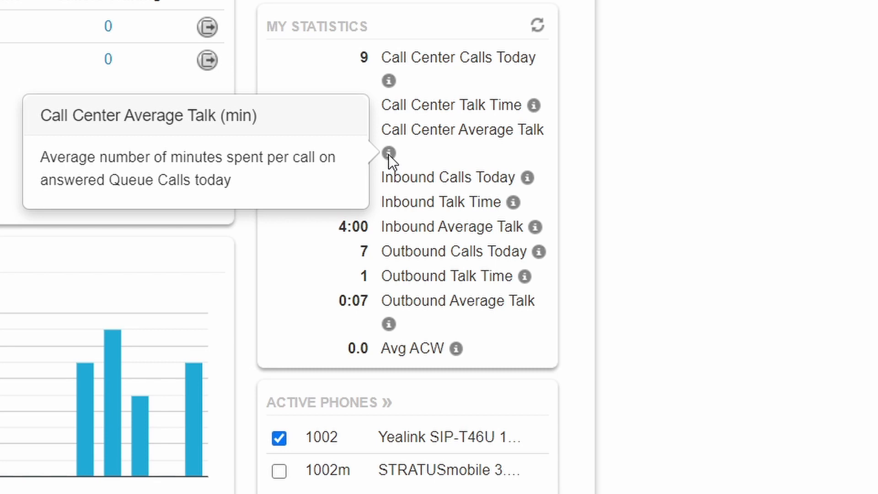
Step: Scroll down the Call Center page to the My Graphs charts
scroll(down, 3)
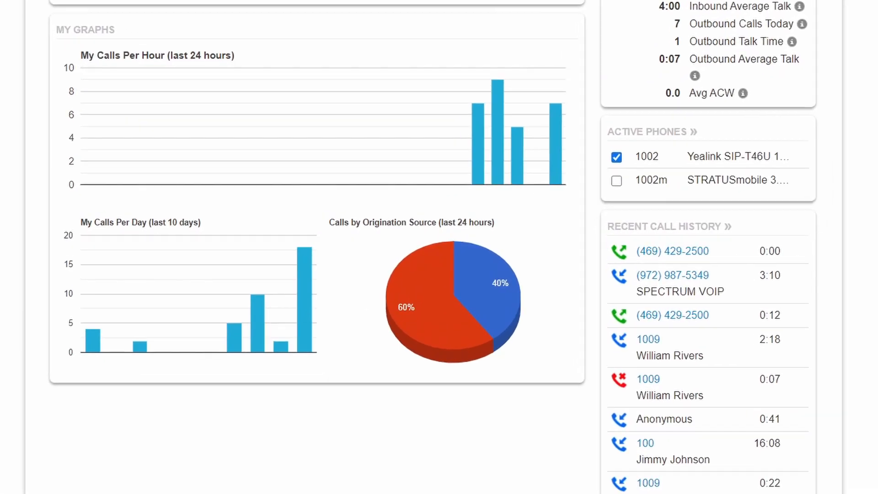
scroll(down, 3)
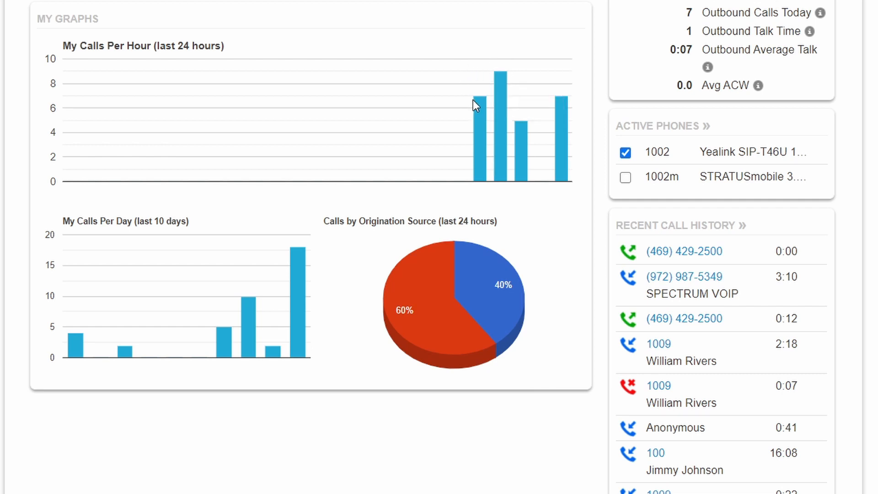
mouse_move(295, 255)
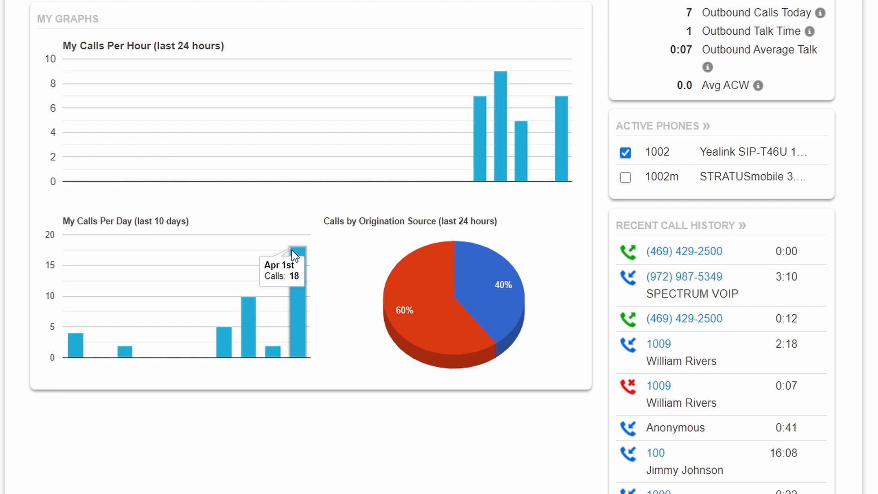
mouse_move(438, 268)
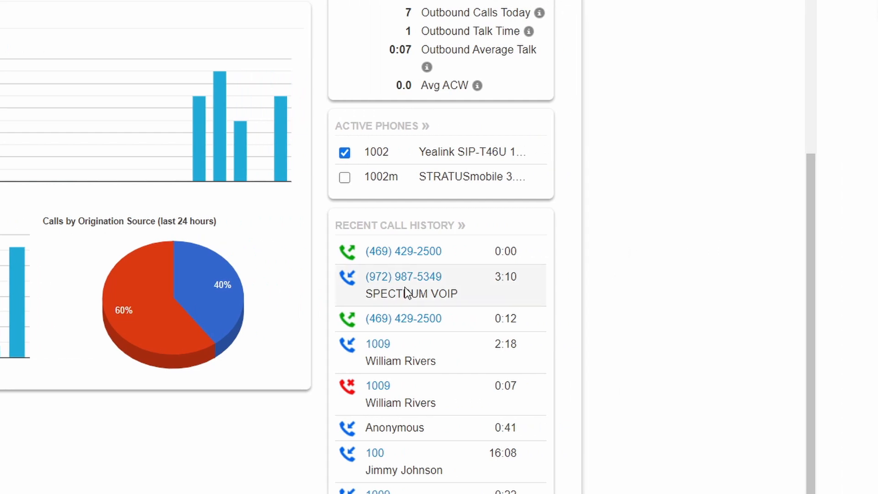
click(403, 276)
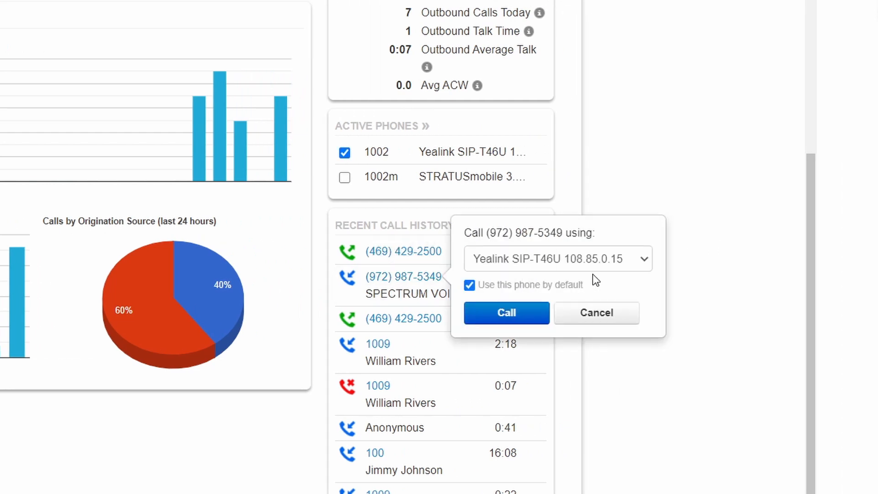